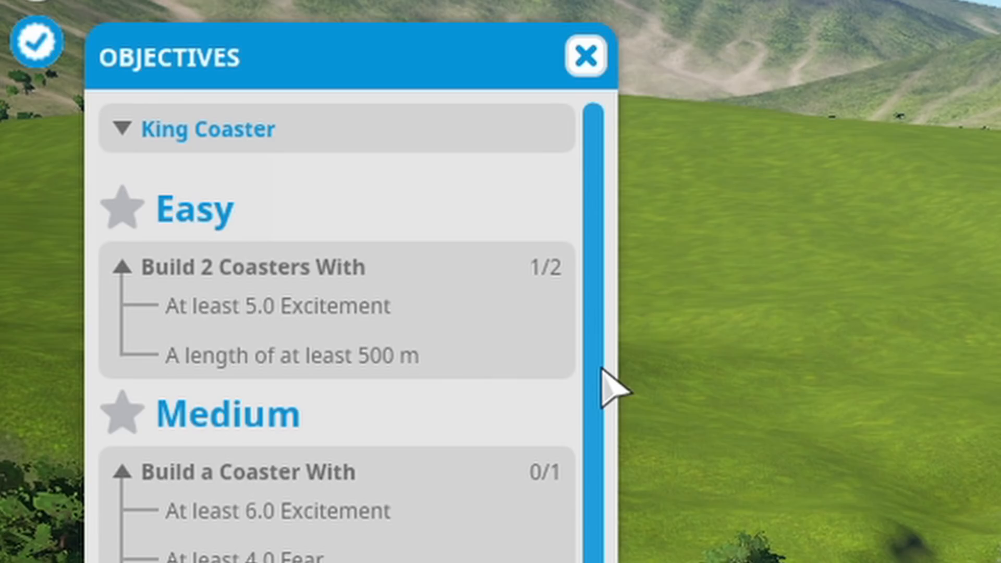
Carve a long winding trench across the grassland with the 22 m lower tool
scroll("down", 3)
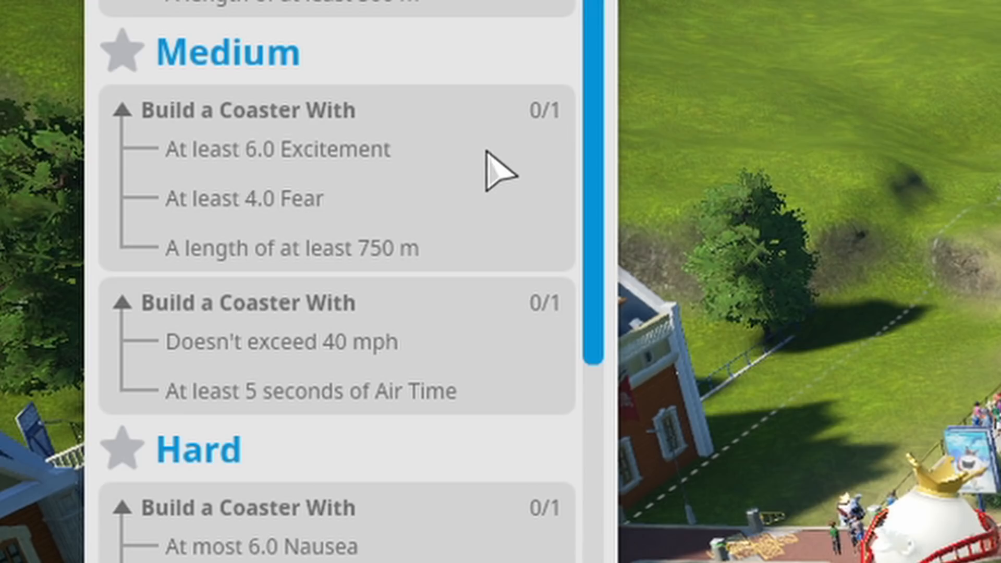
scroll("down", 3)
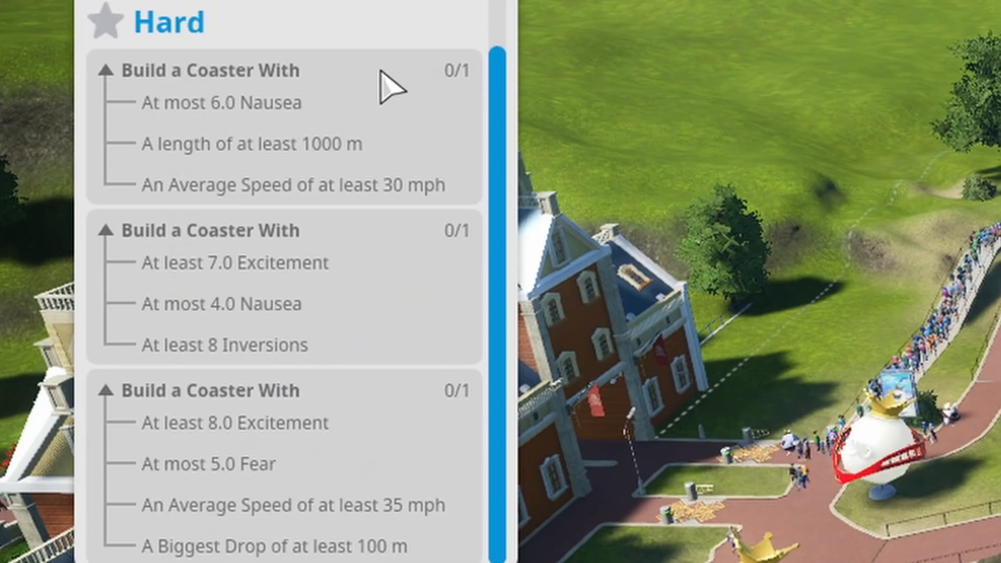
mouse_move(325, 319)
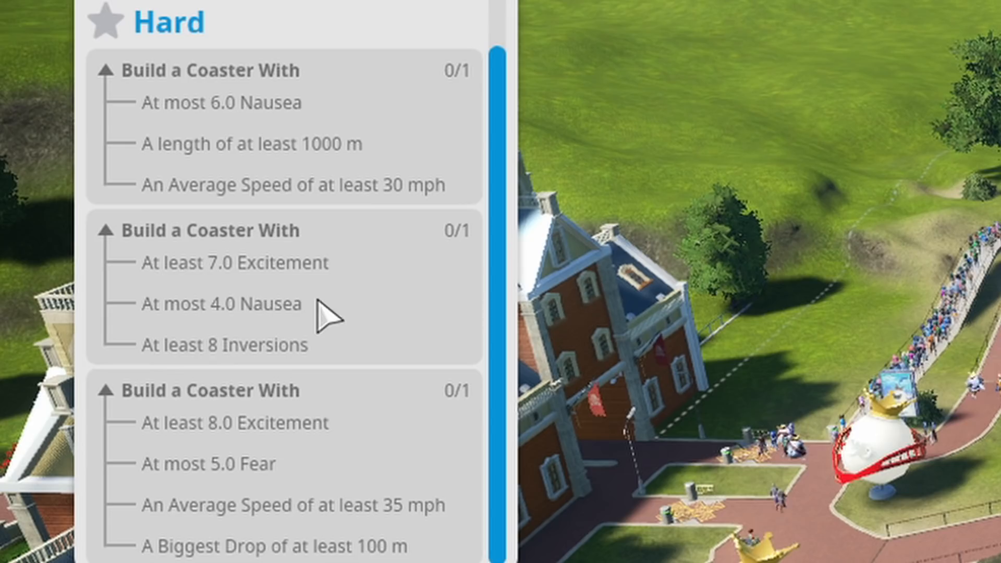
mouse_move(250, 151)
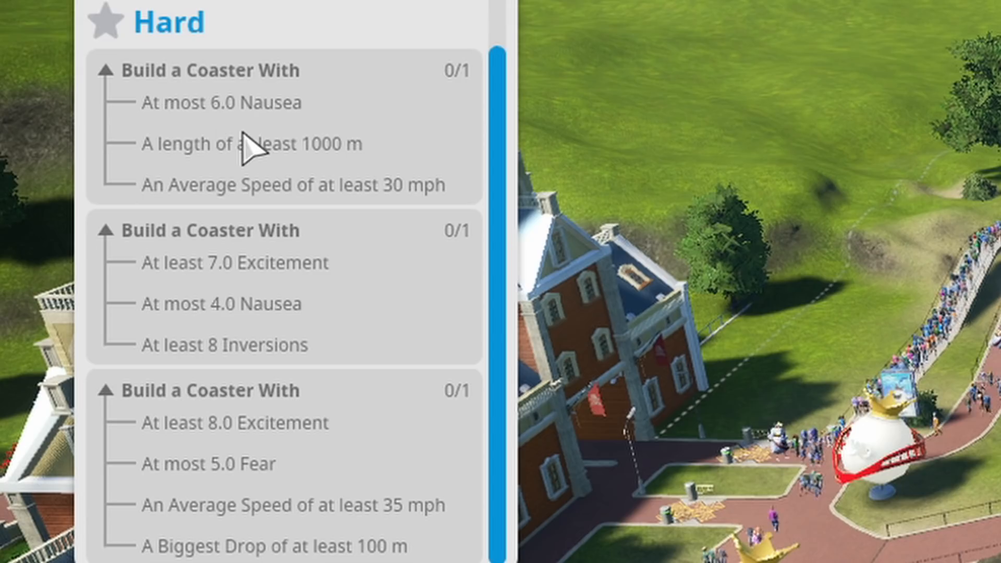
mouse_move(374, 294)
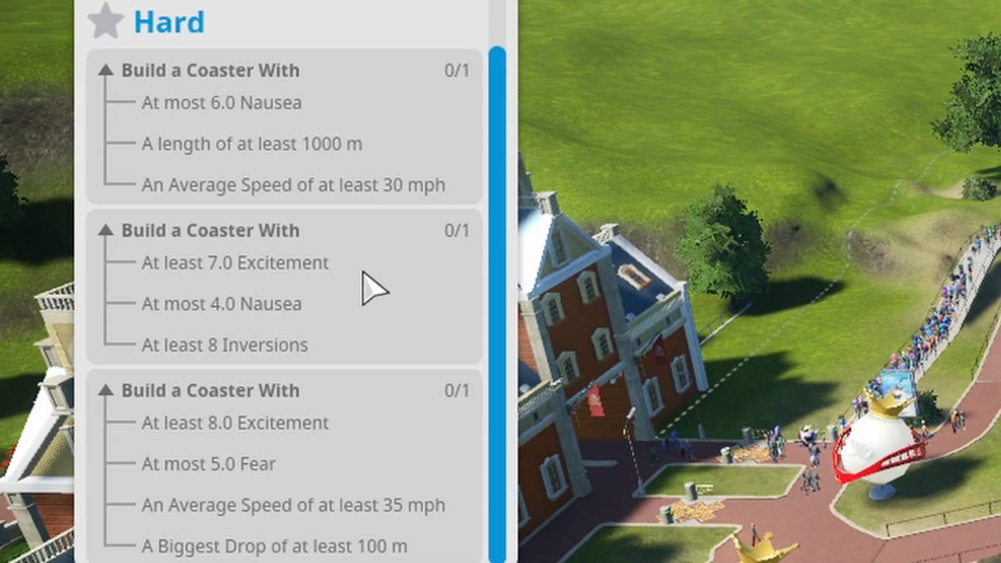
mouse_move(472, 300)
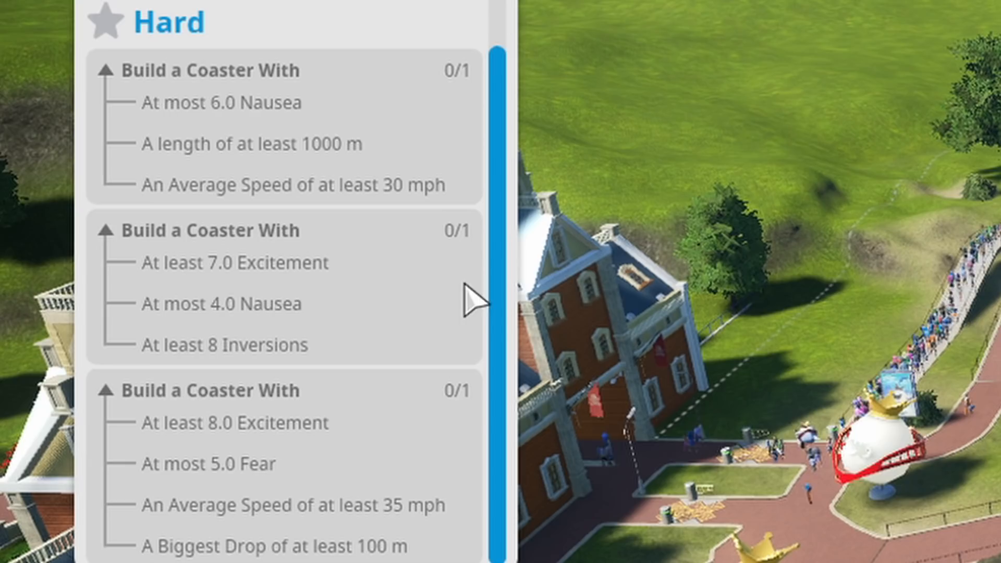
mouse_move(632, 470)
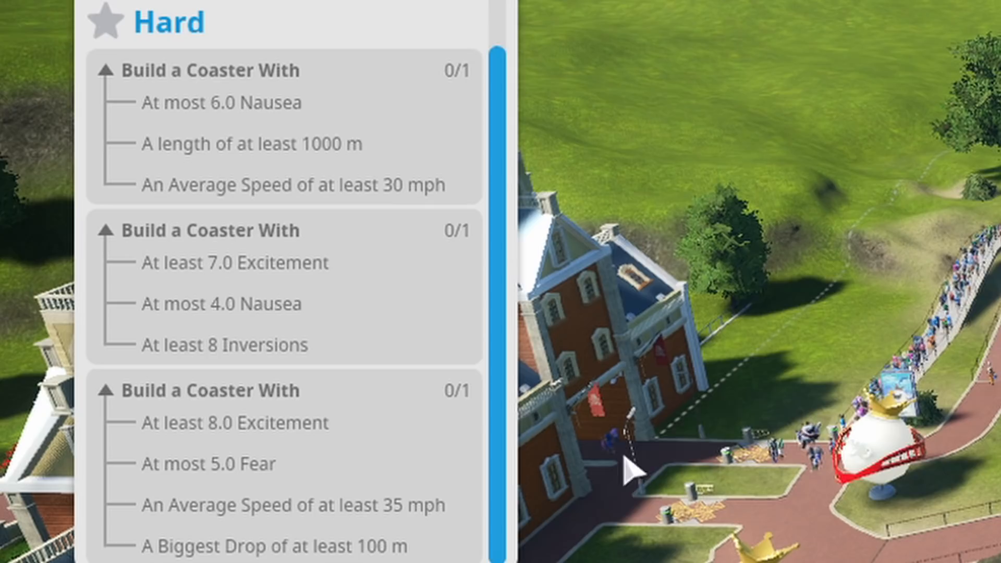
mouse_move(438, 533)
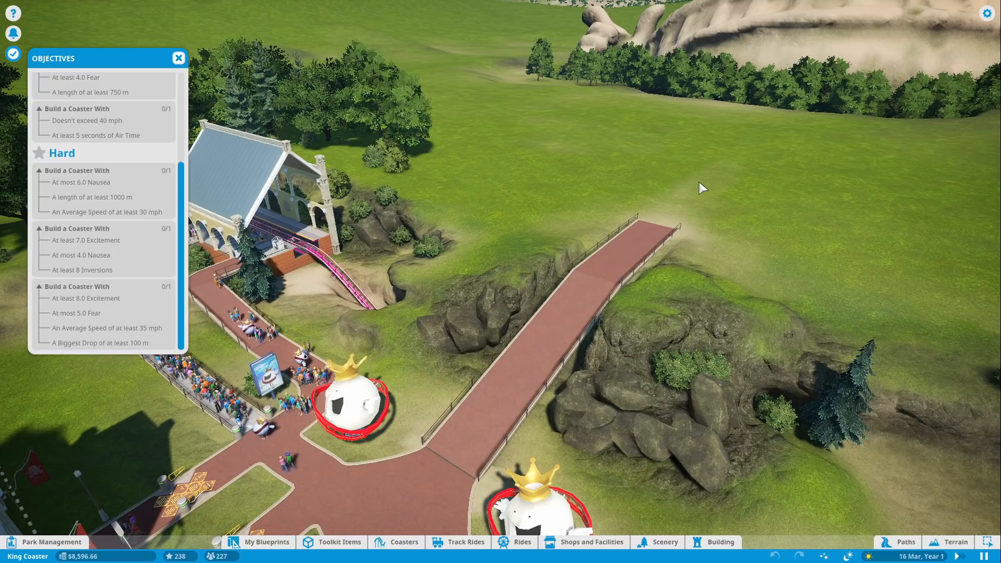
left_click(403, 541)
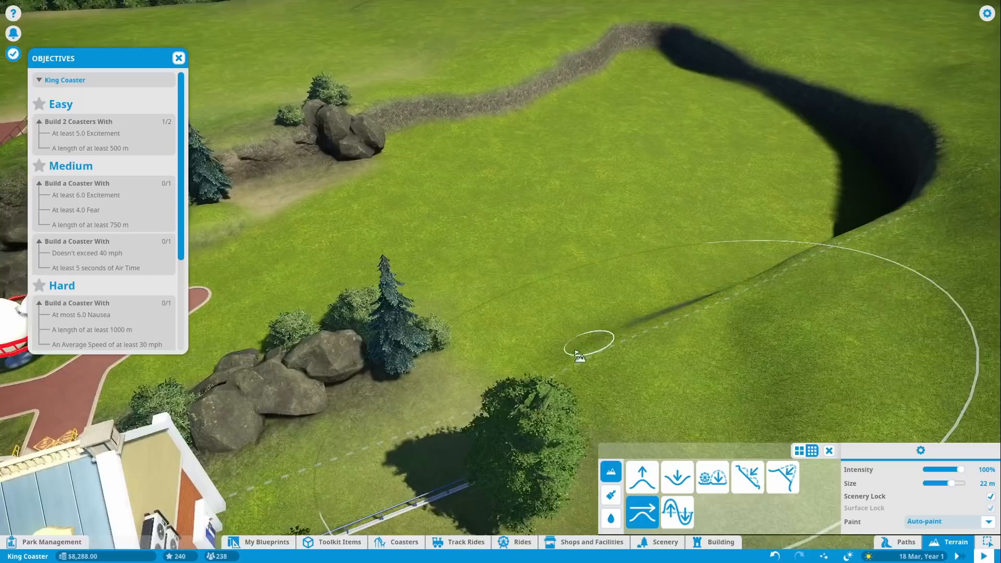
Build wooden bobsled track up from the station into a towering supported climb
left_click(403, 542)
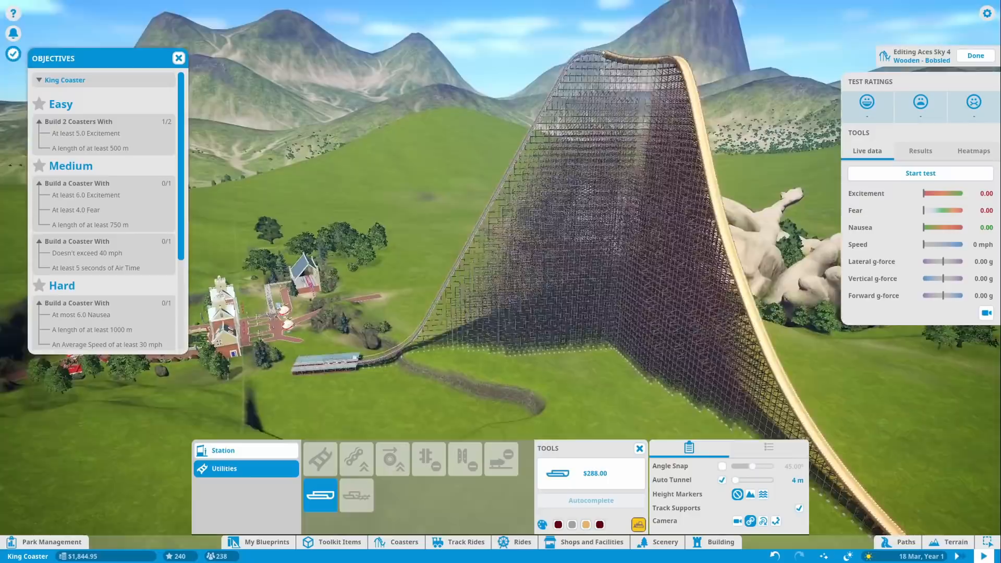
Start a test run of Aces Sky 4 and watch the live ratings
left_click(919, 173)
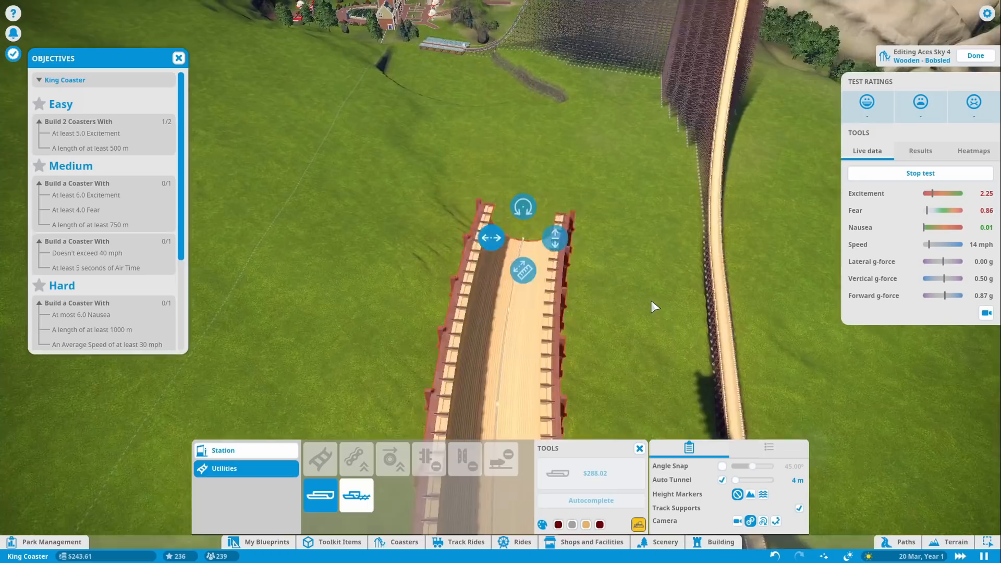
Exit the track editor and inspect the broken-down Coaster King ride's maintenance
left_click(975, 56)
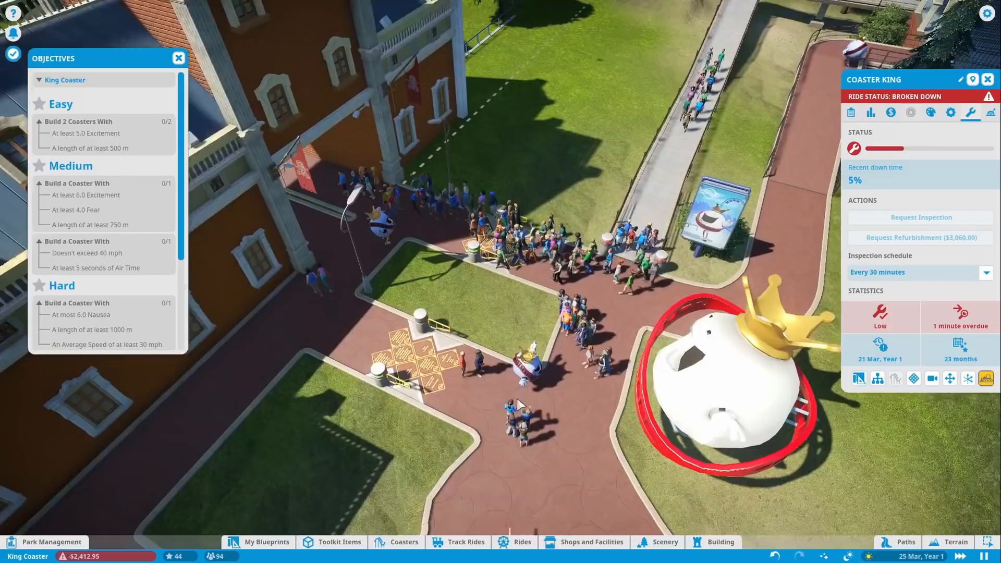
left_click(45, 542)
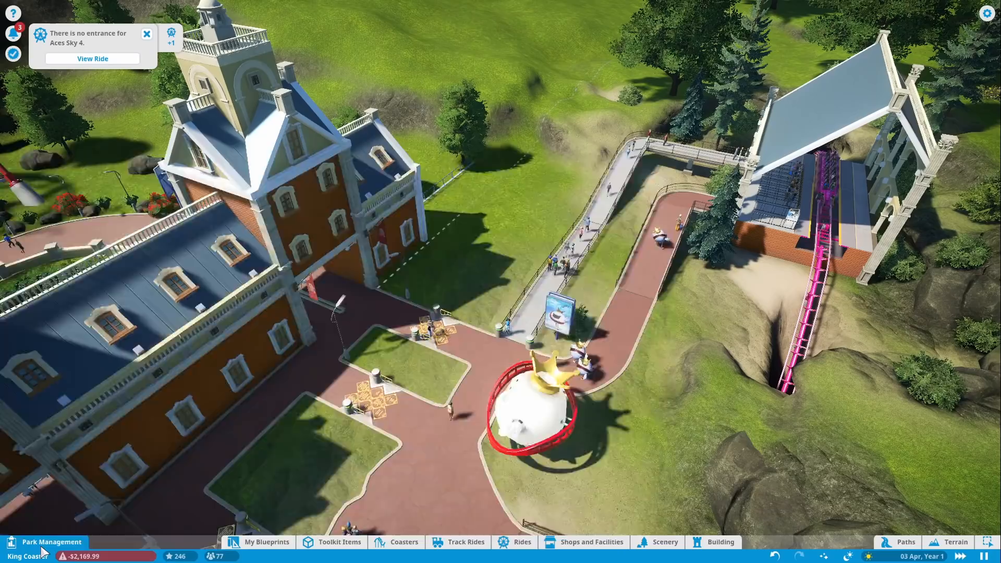
Review the park's funds in the Park Management Finances tab
left_click(51, 543)
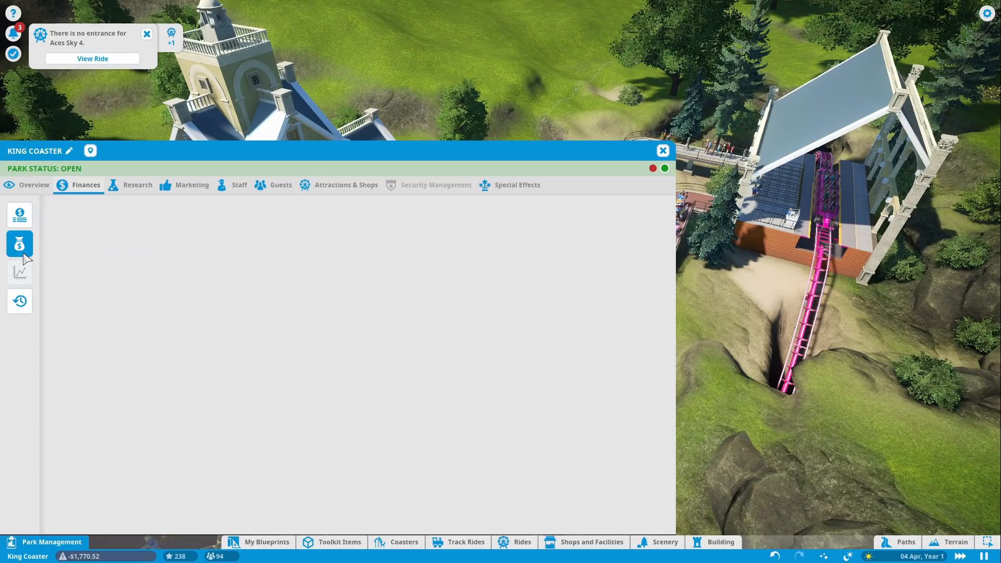
left_click(662, 150)
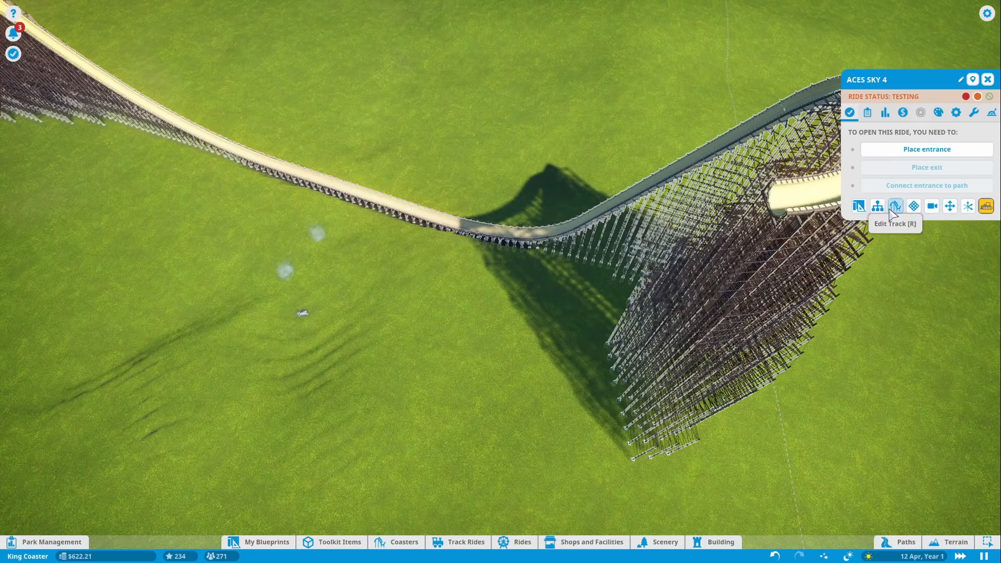
left_click(896, 206)
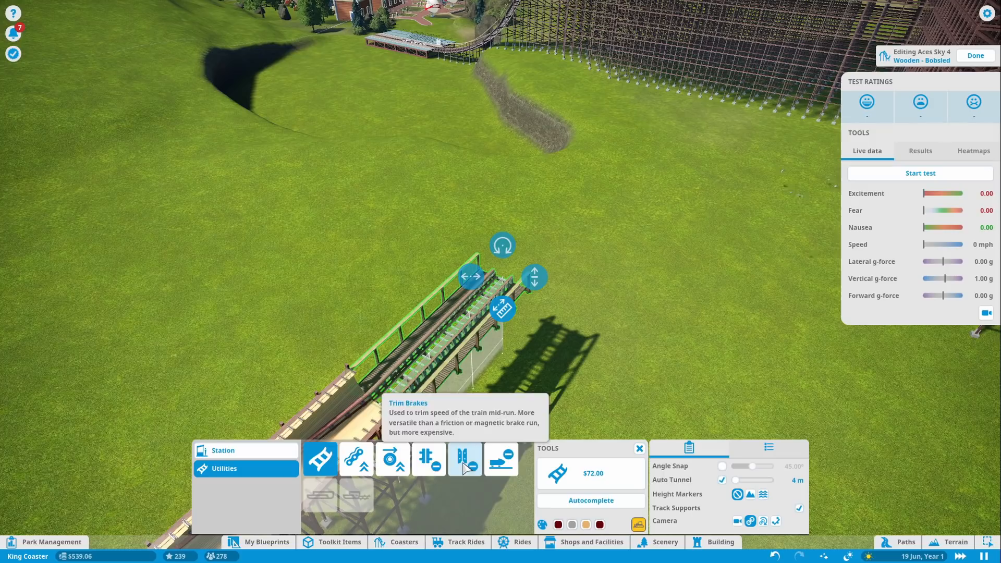
mouse_move(428, 459)
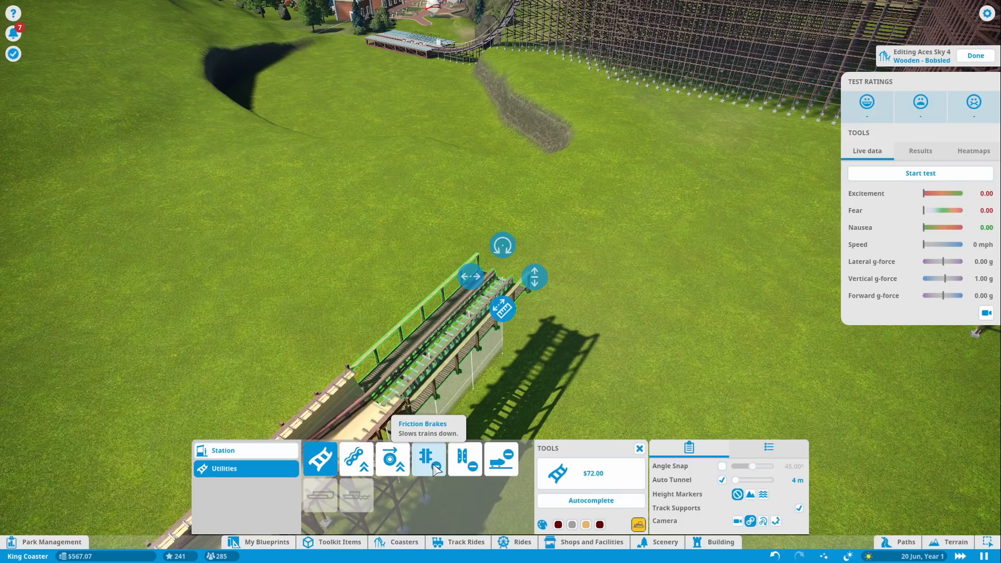
Place a $240 friction brake section on Aces Sky 4's run-out track
left_click(429, 459)
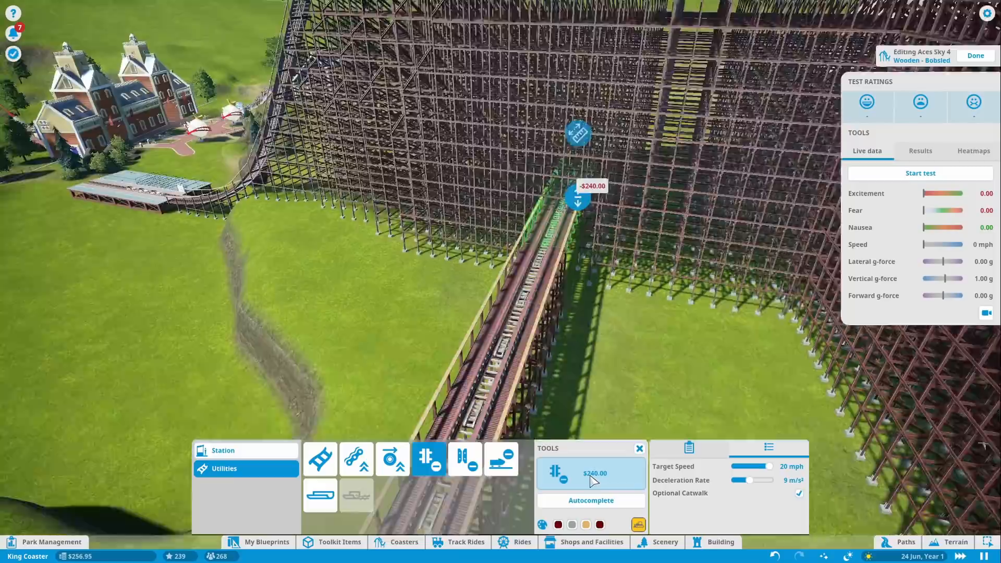
left_click(320, 457)
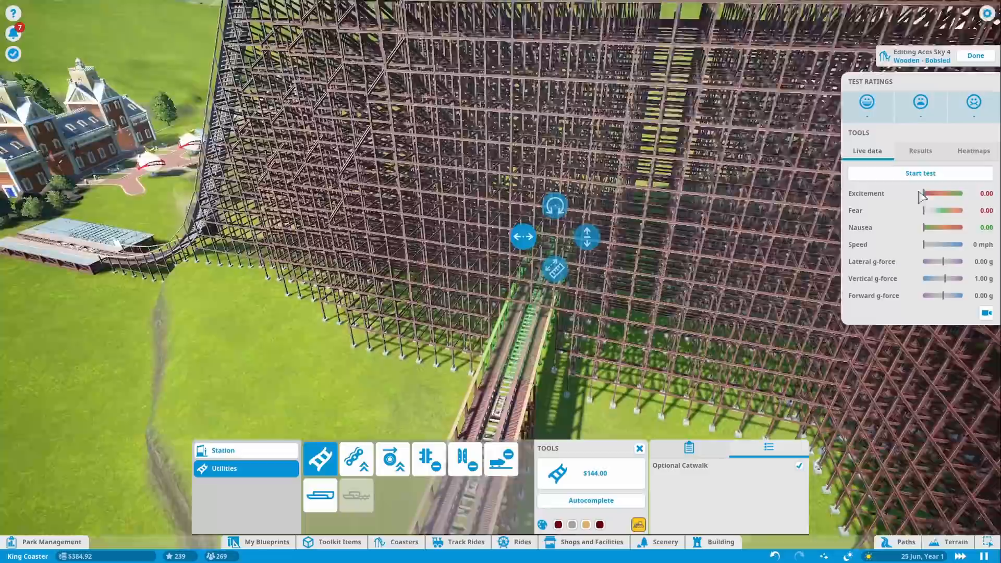
left_click(920, 173)
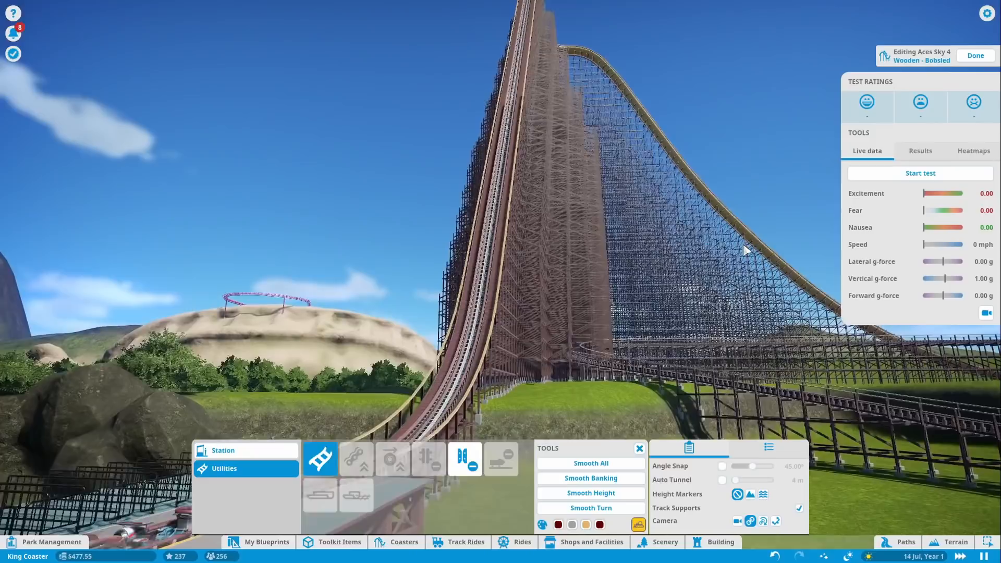
Run a fresh test producing 5.57 excitement, 3.83 fear and 1.00 nausea
left_click(920, 173)
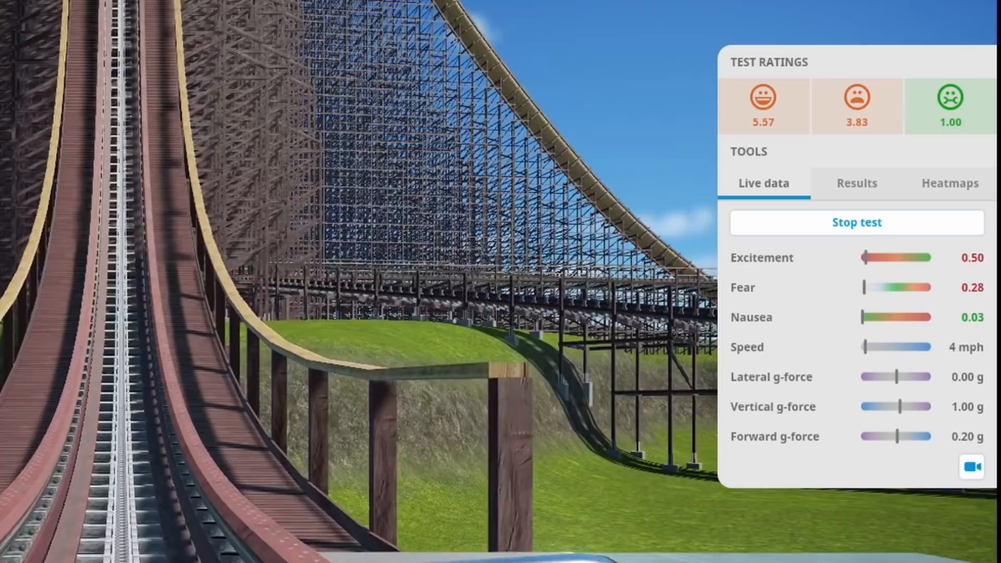
Show the Results tab: 72.1 s, 968 m, 96 mph, 94 m drop
left_click(856, 183)
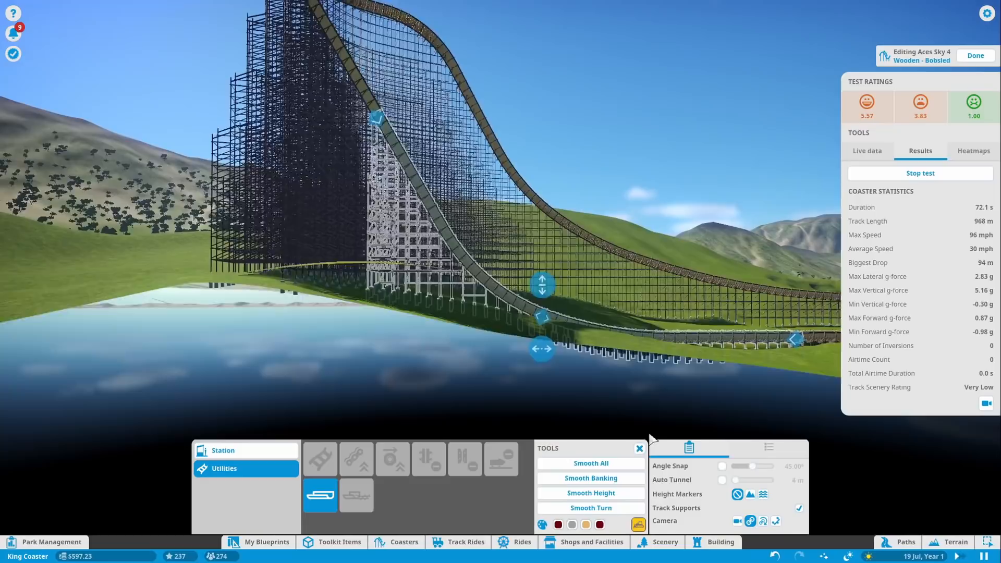
Finish building Aces Sky 4 and connect a path to its queue entrance
left_click(590, 463)
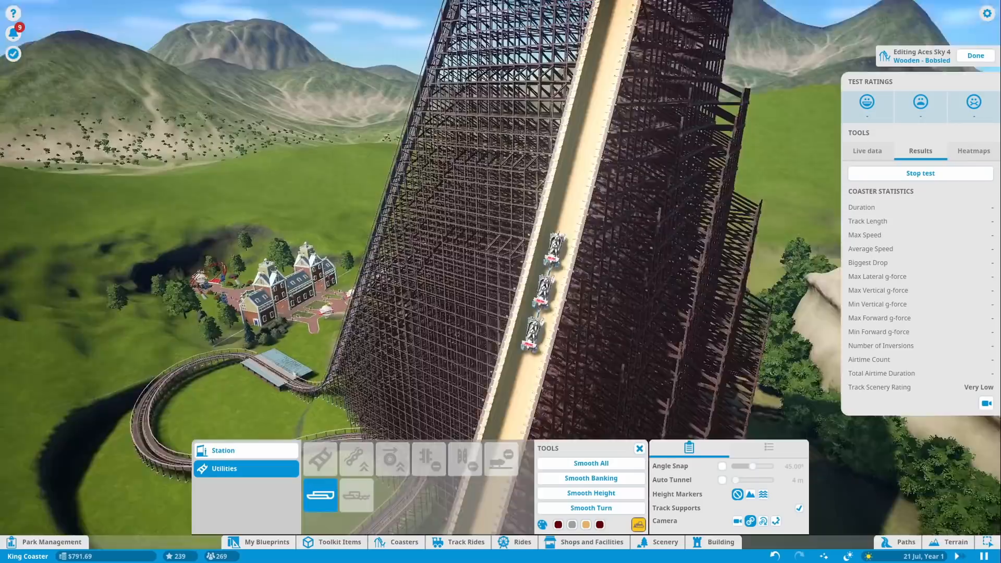
left_click(866, 151)
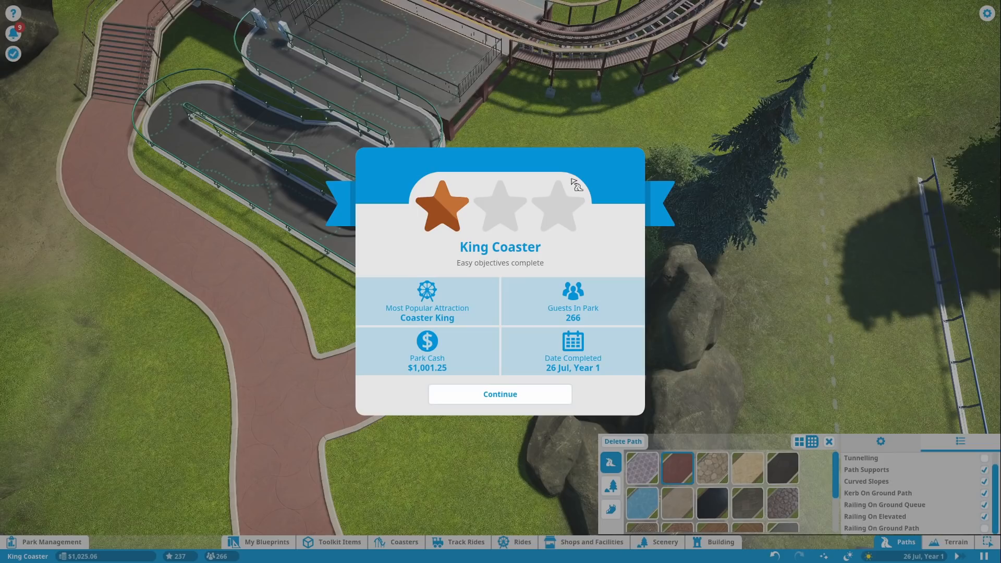
Dismiss the objectives-complete notice and view the finances and loan overview
left_click(500, 394)
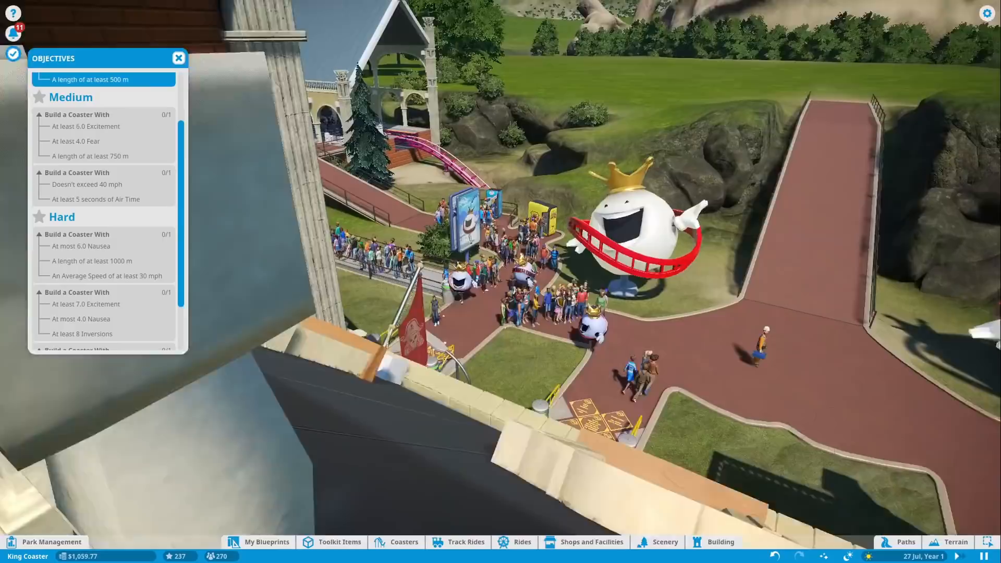
left_click(51, 542)
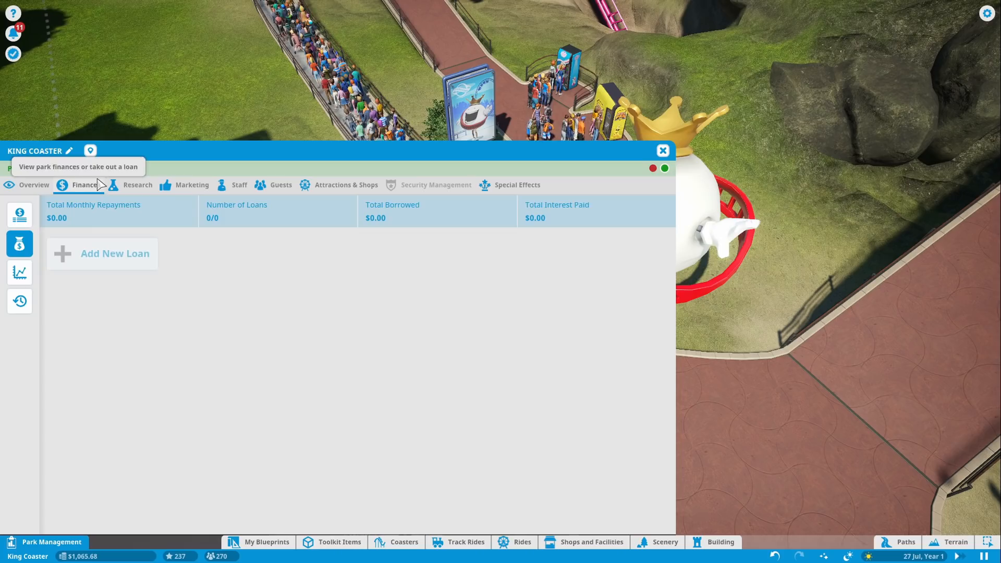
left_click(662, 151)
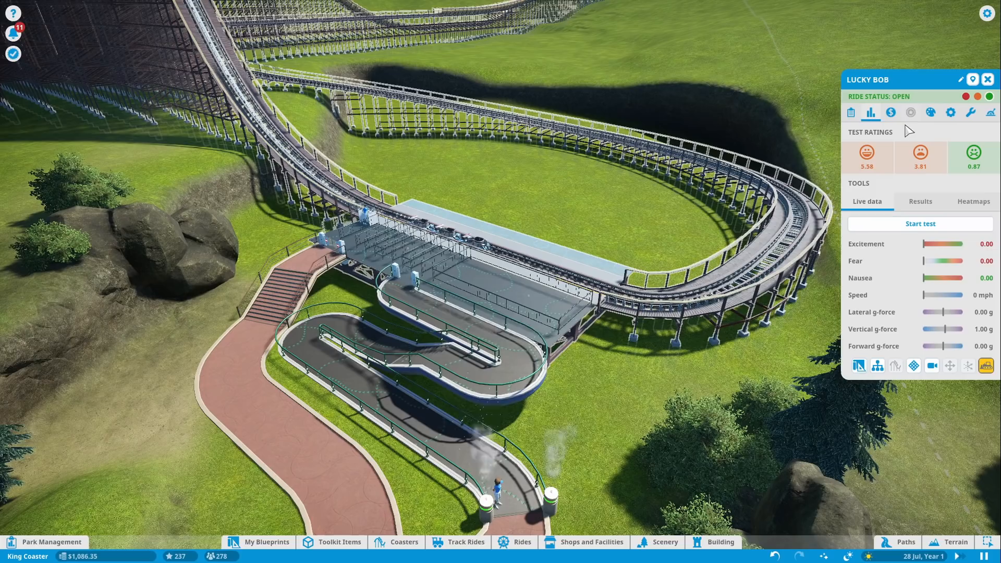
left_click(890, 112)
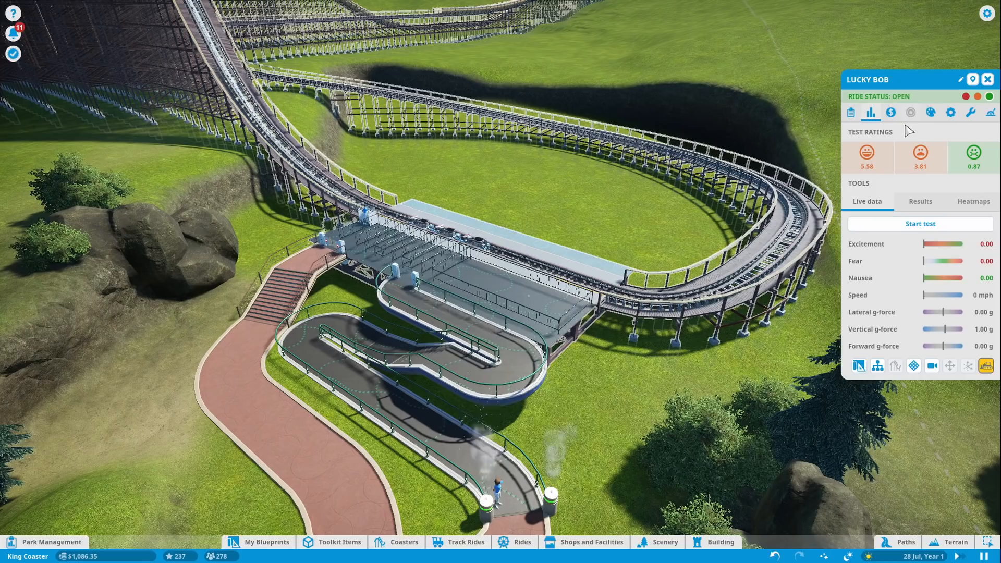